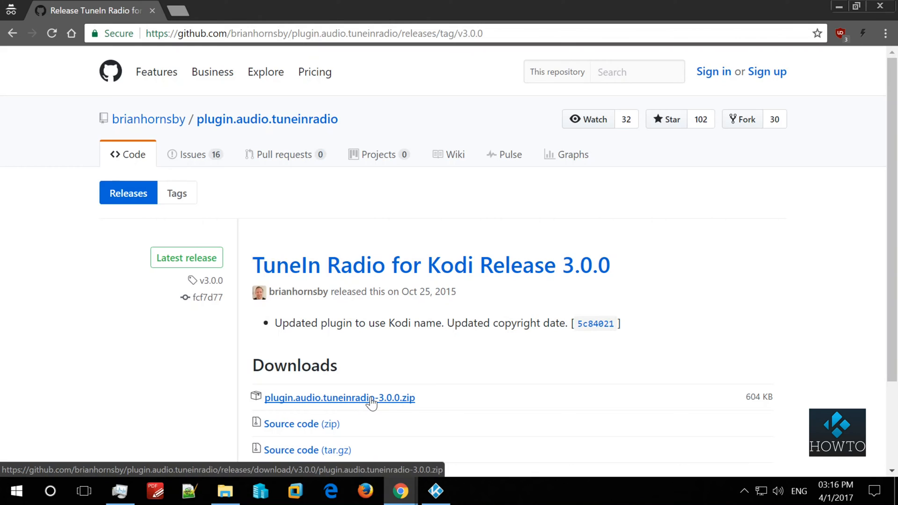
Download plugin.audio.tuneinradio-3.0.0.zip from the GitHub release page and switch to Kodi.
left_click(339, 397)
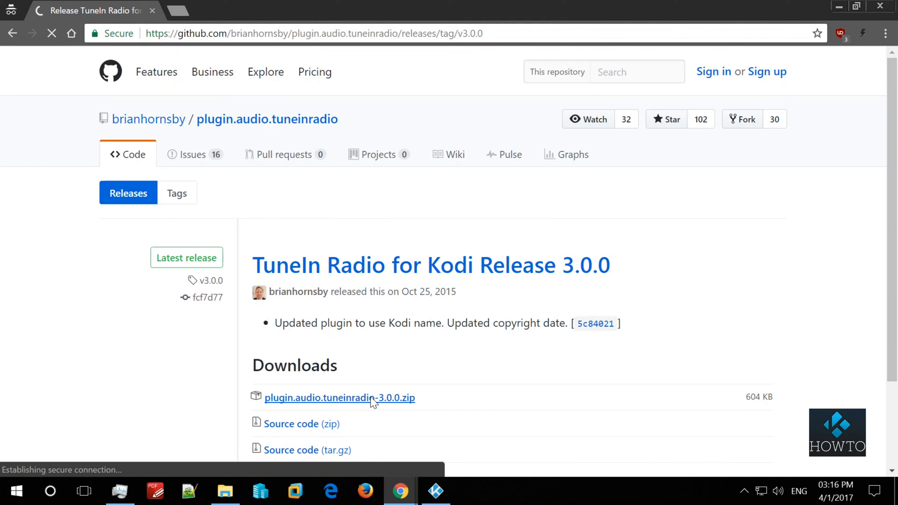
left_click(340, 397)
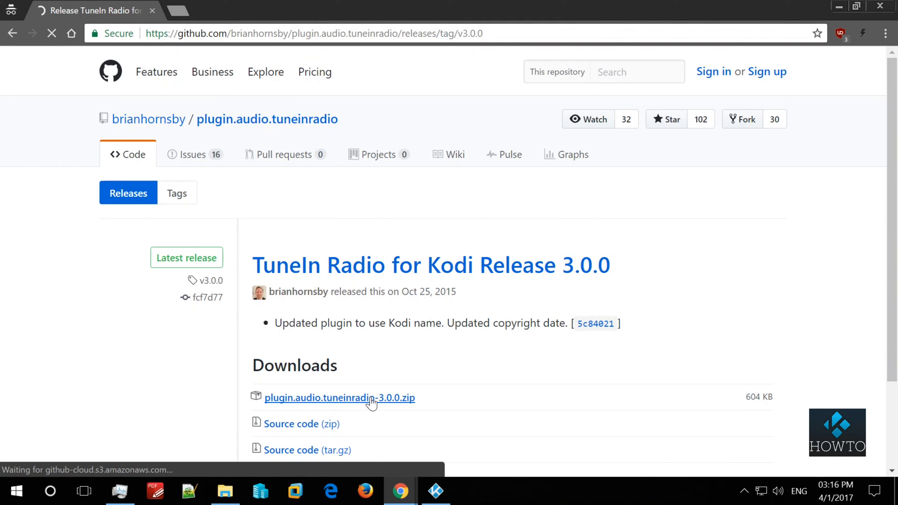
left_click(339, 397)
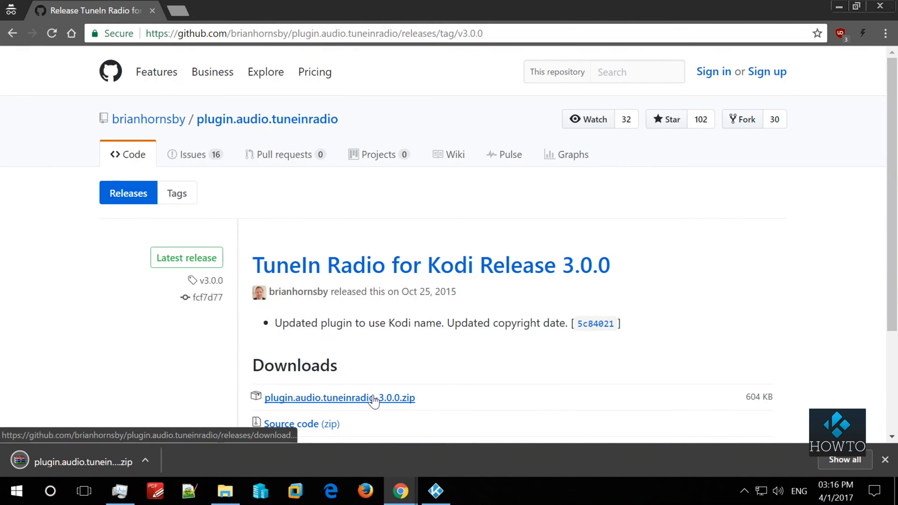
mouse_move(394, 391)
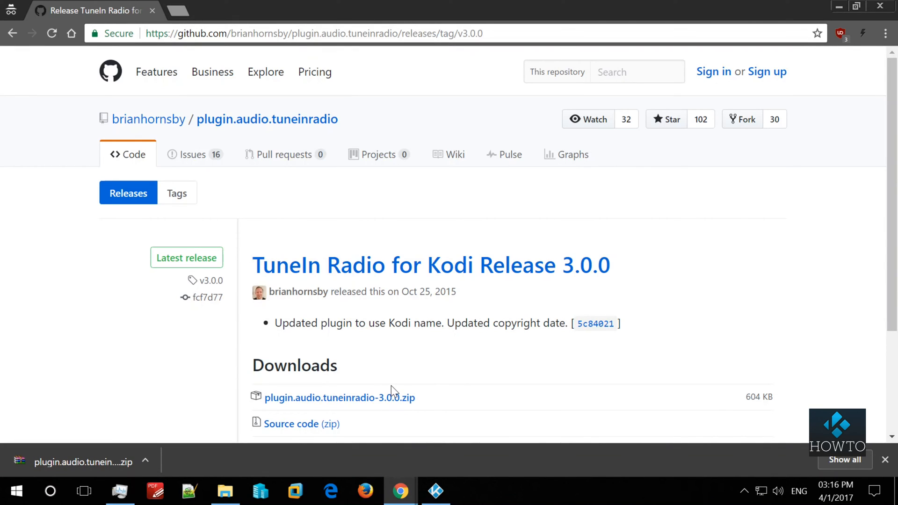
left_click(436, 490)
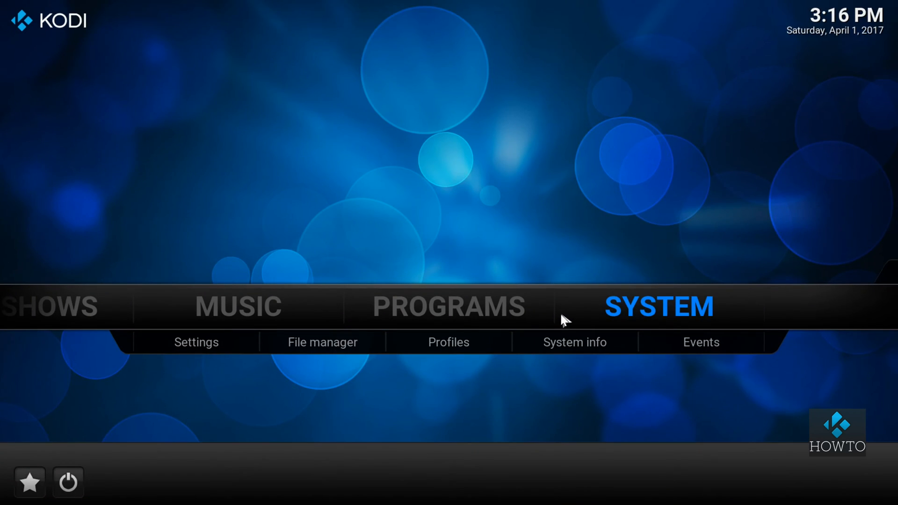
Start an add-on install from a zip file via Kodi's Add-ons settings.
left_click(196, 341)
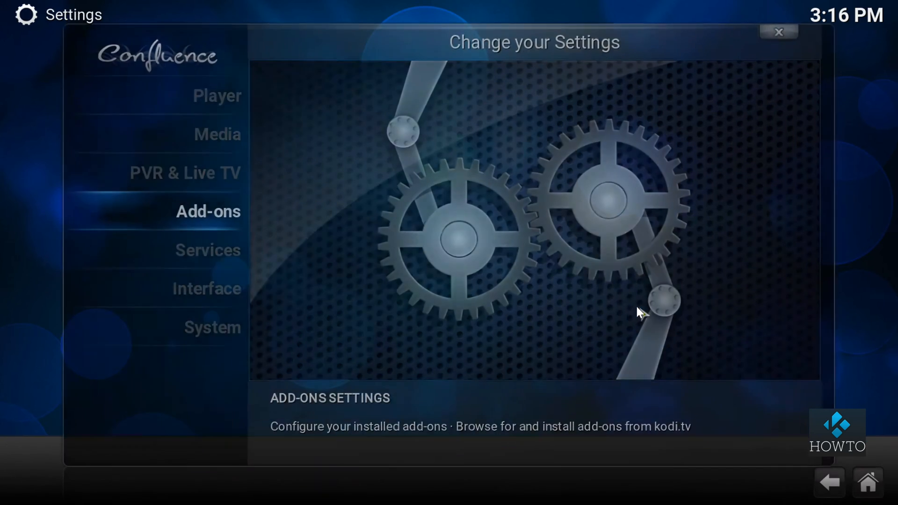
left_click(207, 212)
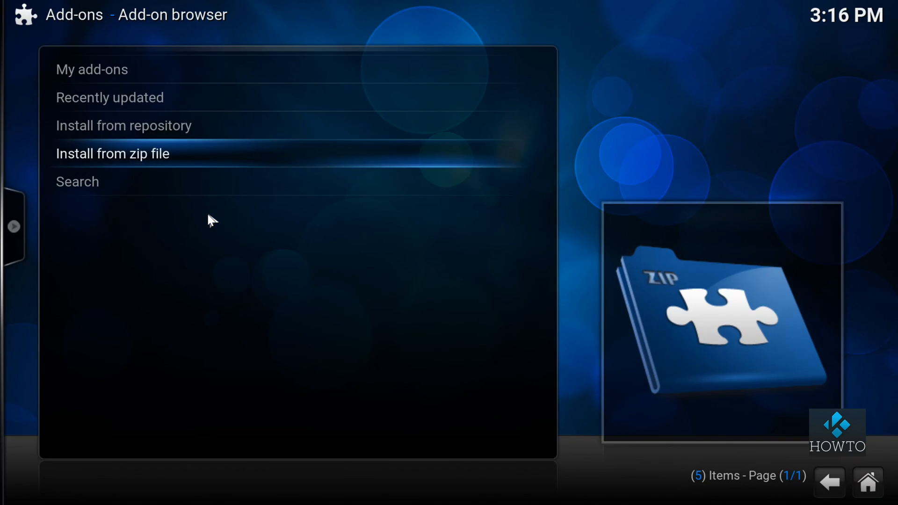
left_click(113, 153)
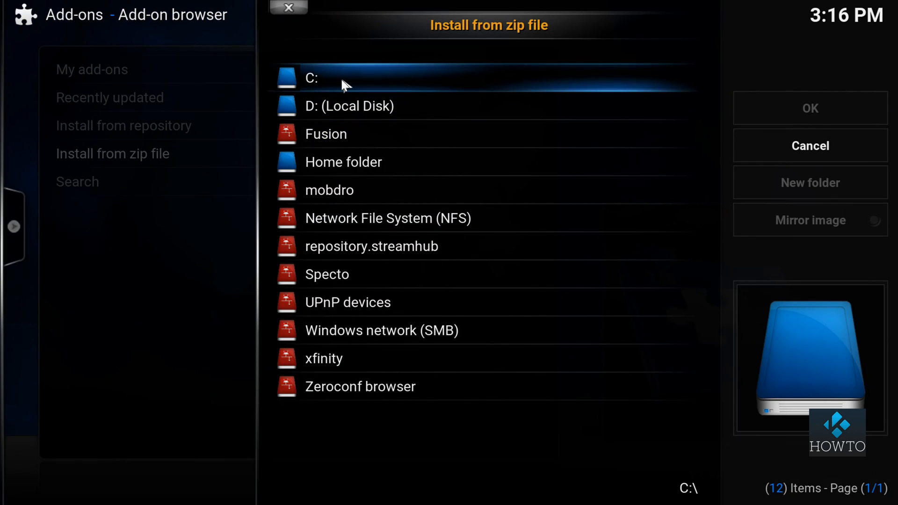
Install plugin.audio.tuneinradio-3.0.0.zip from the Downloads folder on C:.
left_click(311, 78)
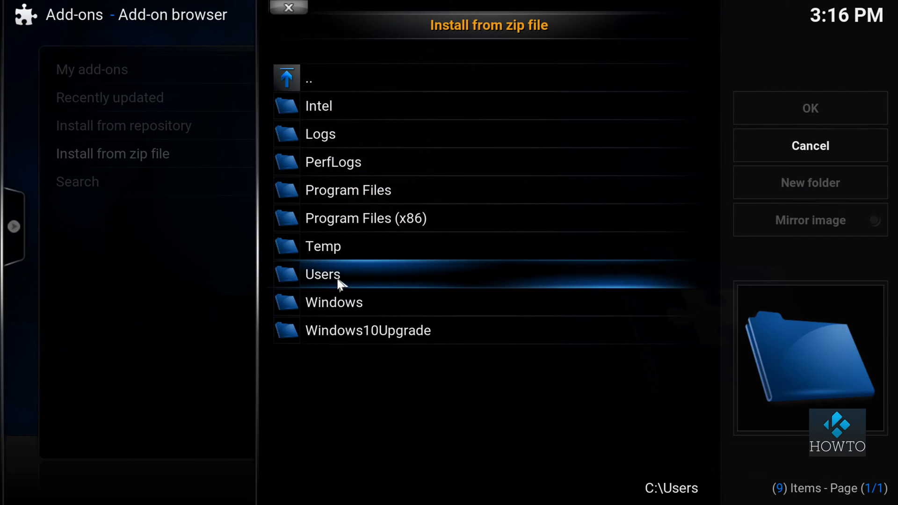
double_click(322, 273)
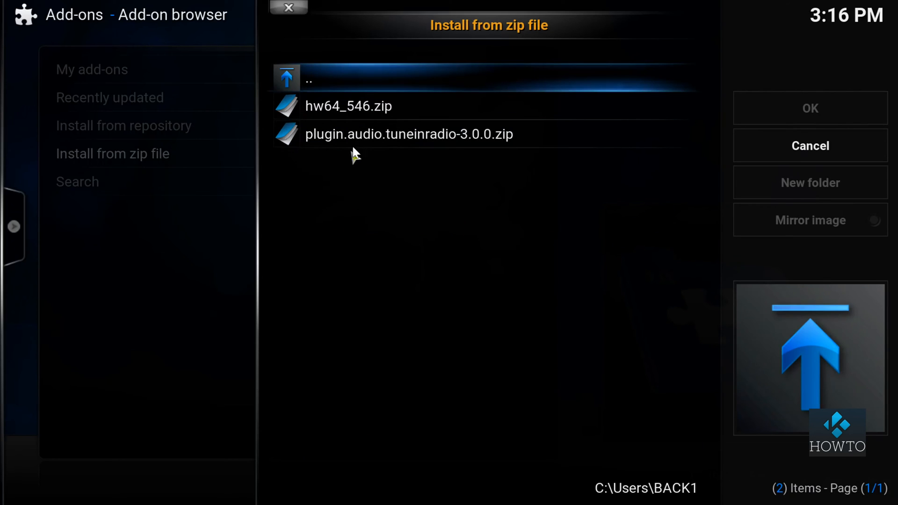
left_click(409, 134)
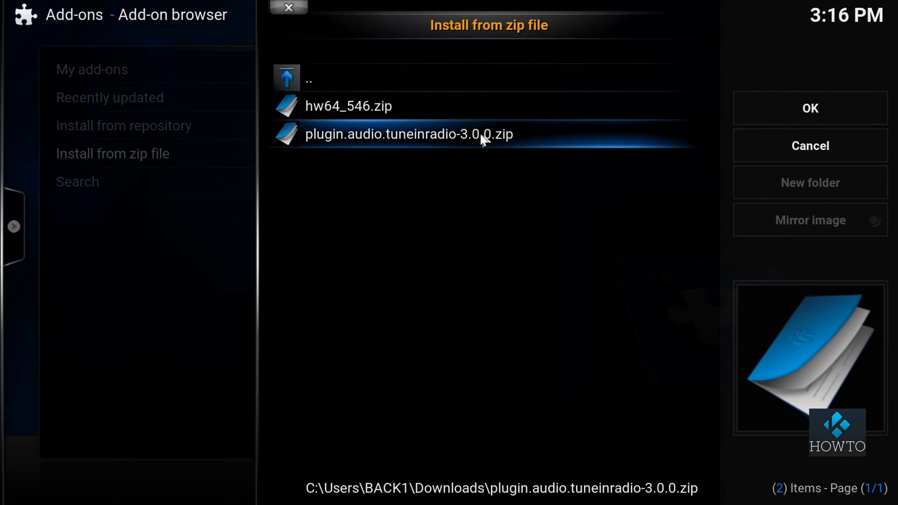
left_click(407, 134)
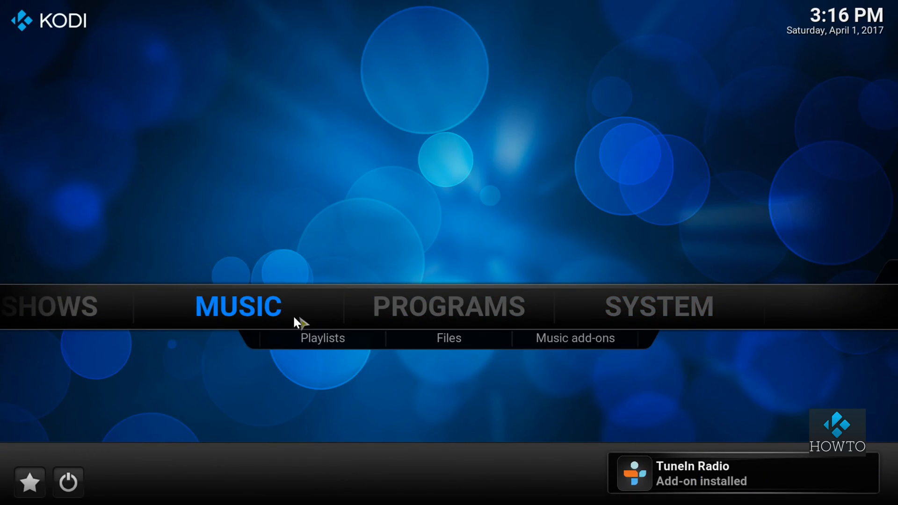
Launch TuneIn Radio from Music add-ons and open Browse to list station categories.
left_click(575, 338)
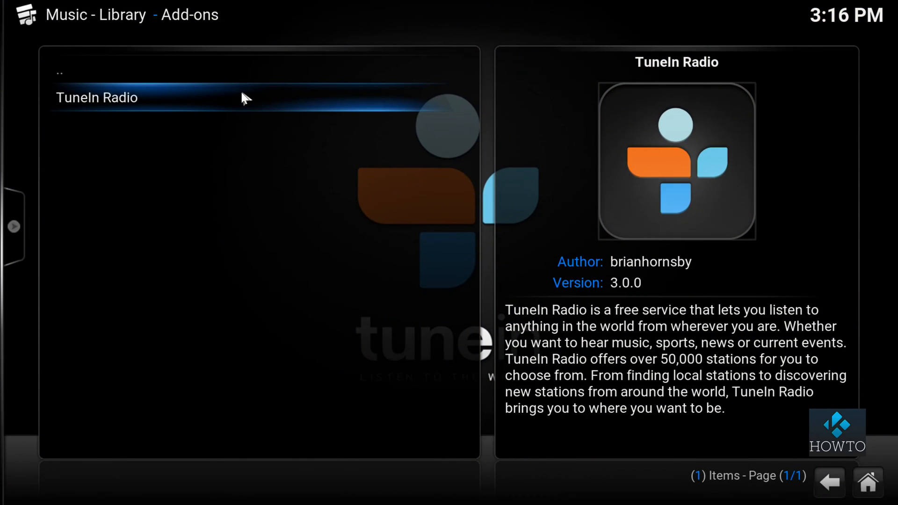
left_click(97, 97)
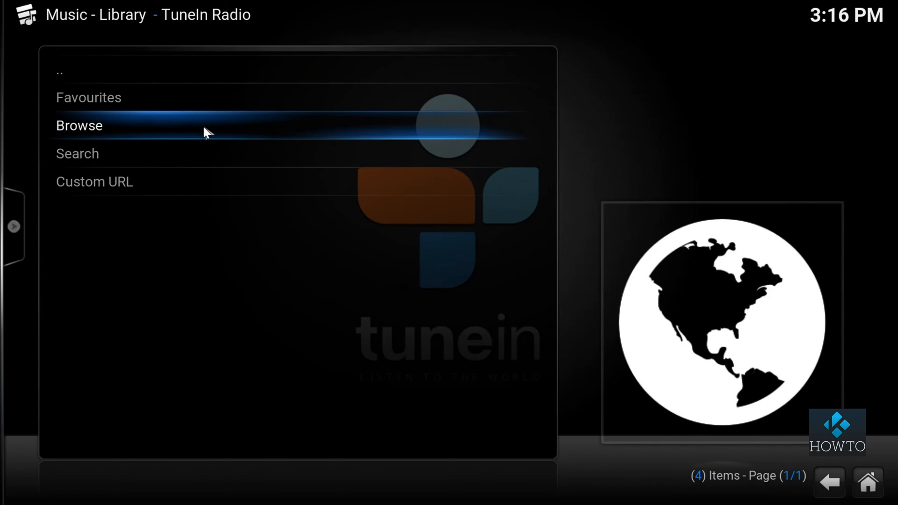
left_click(79, 126)
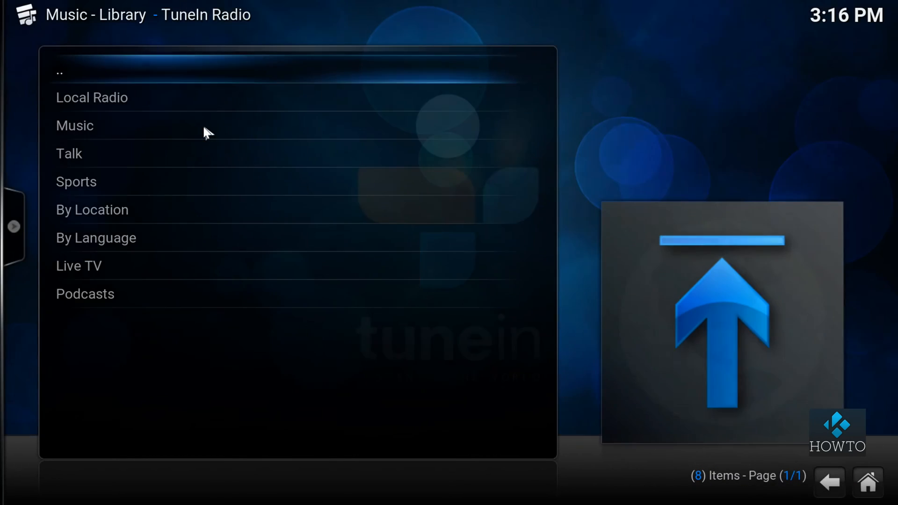
mouse_move(151, 186)
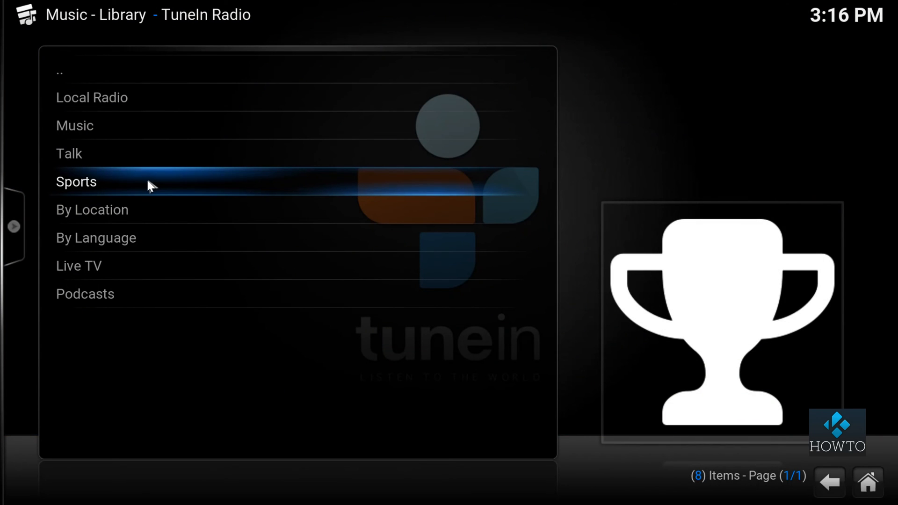
Navigate Sports, then NBA, to The Vertical Podcast with Woj episode list.
left_click(76, 182)
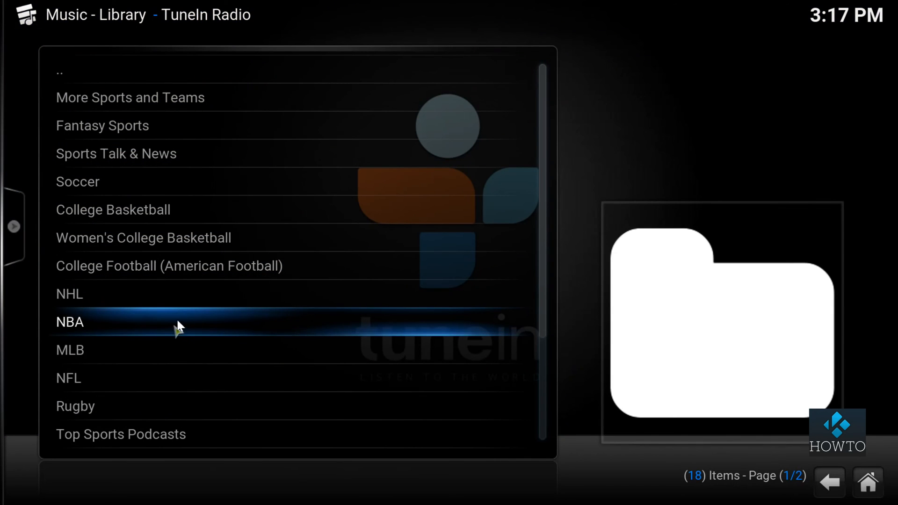
left_click(70, 321)
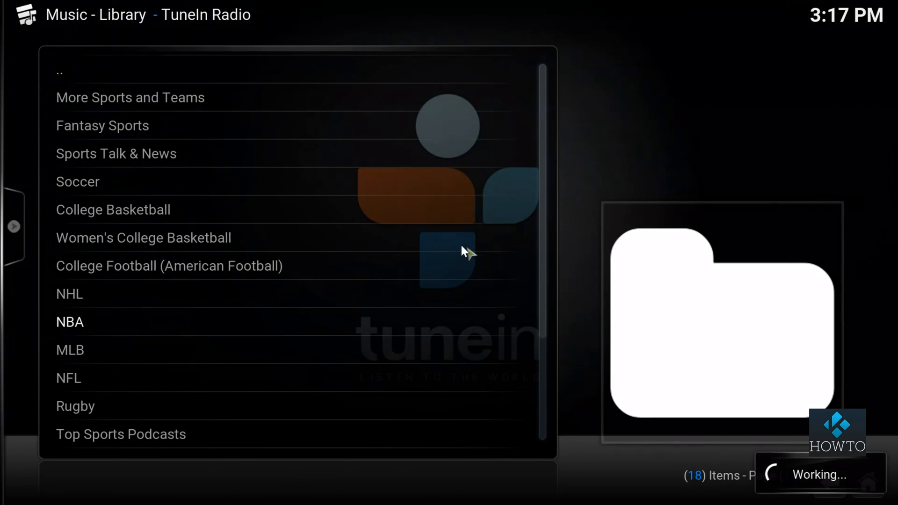
left_click(69, 322)
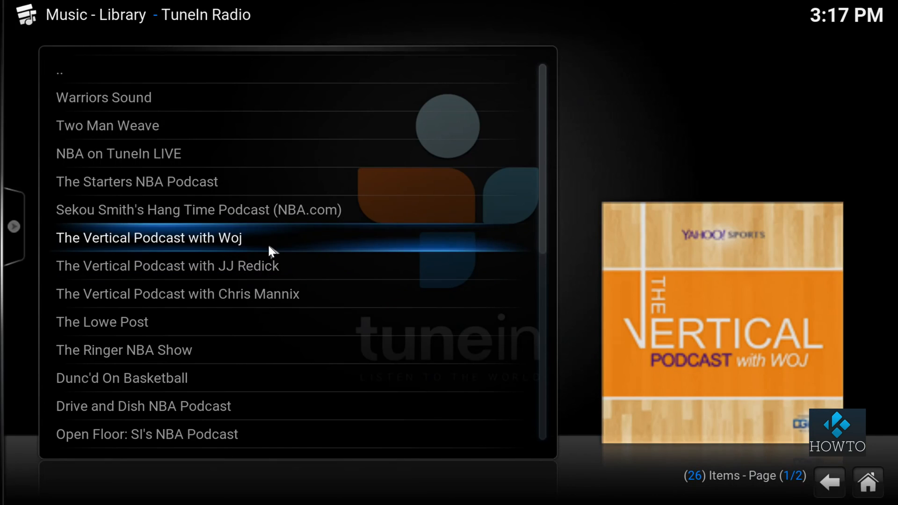
left_click(149, 237)
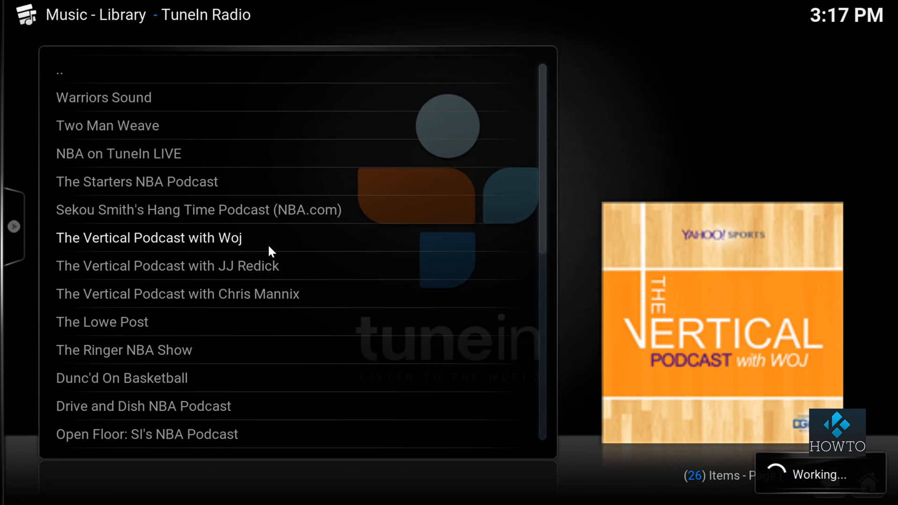
left_click(149, 237)
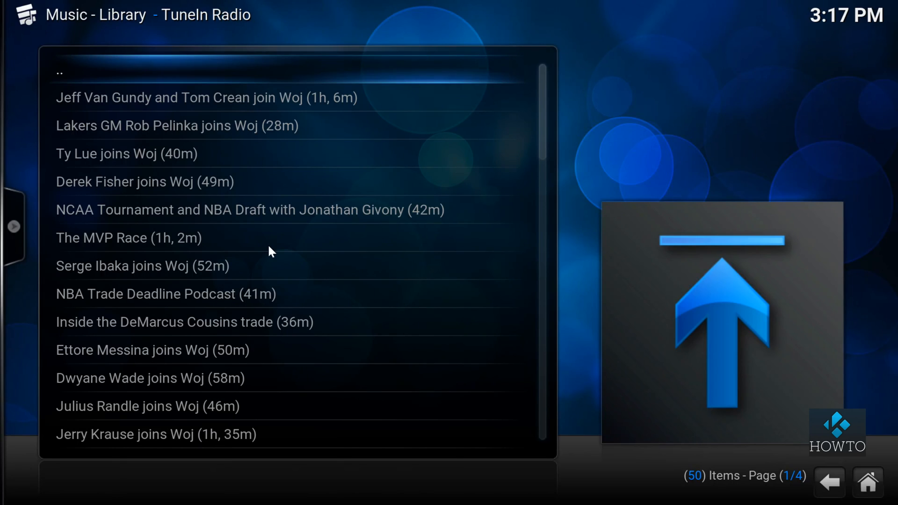
left_click(176, 126)
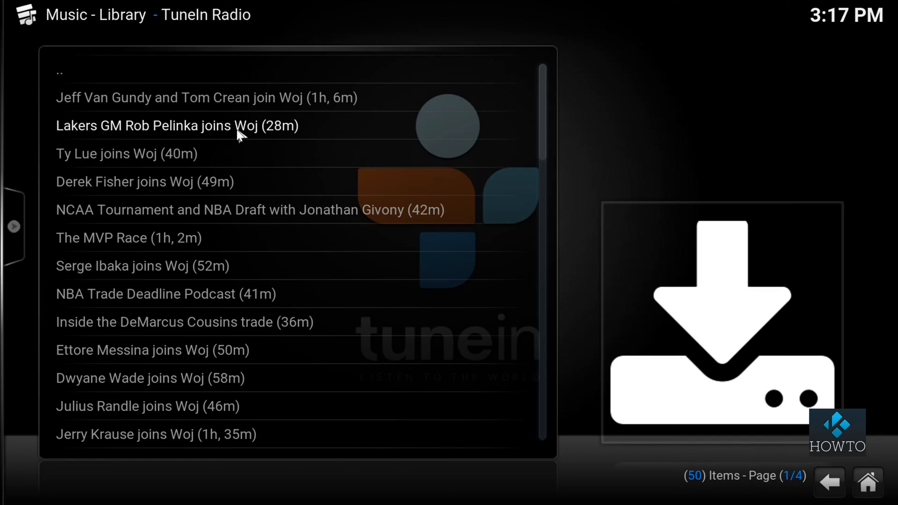
Play the 'Lakers GM Rob Pelinka joins Woj' episode, then go Home and back to Music add-ons.
left_click(176, 125)
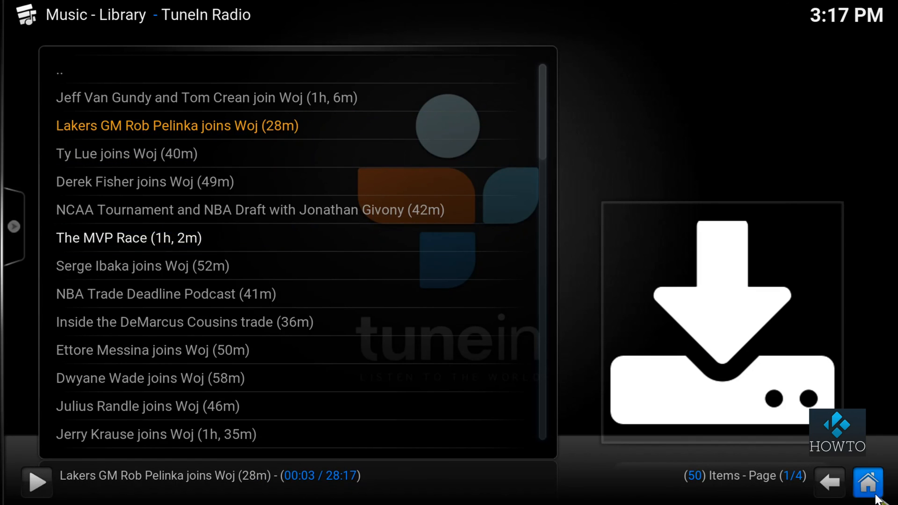
left_click(868, 482)
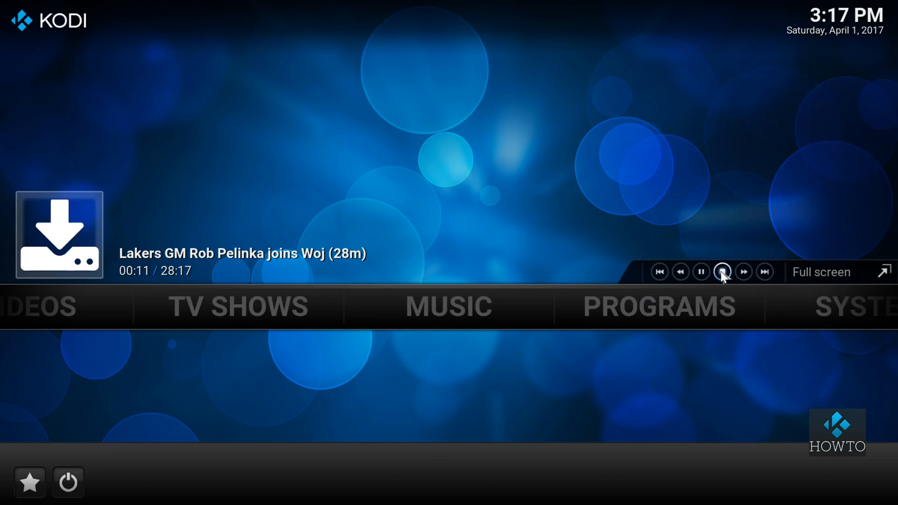
left_click(721, 271)
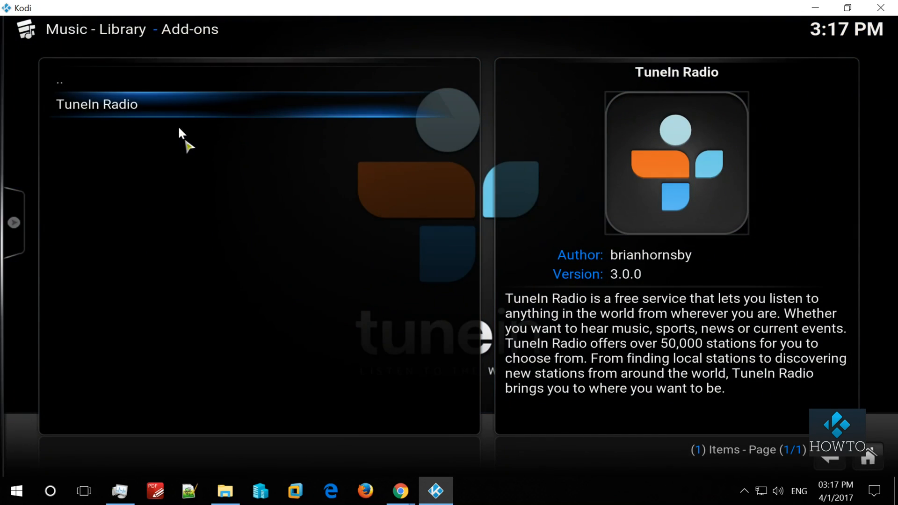
Open TuneIn Radio's Settings from its right-click context menu.
right_click(96, 104)
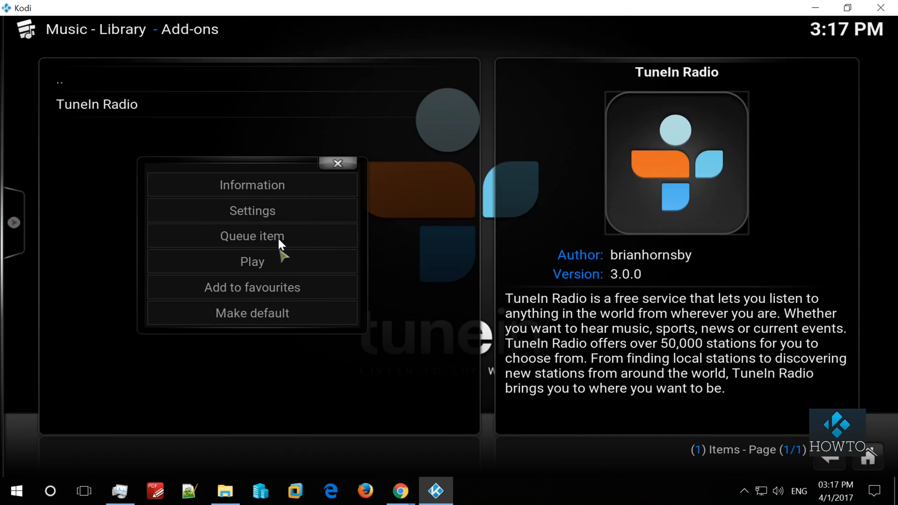
left_click(251, 210)
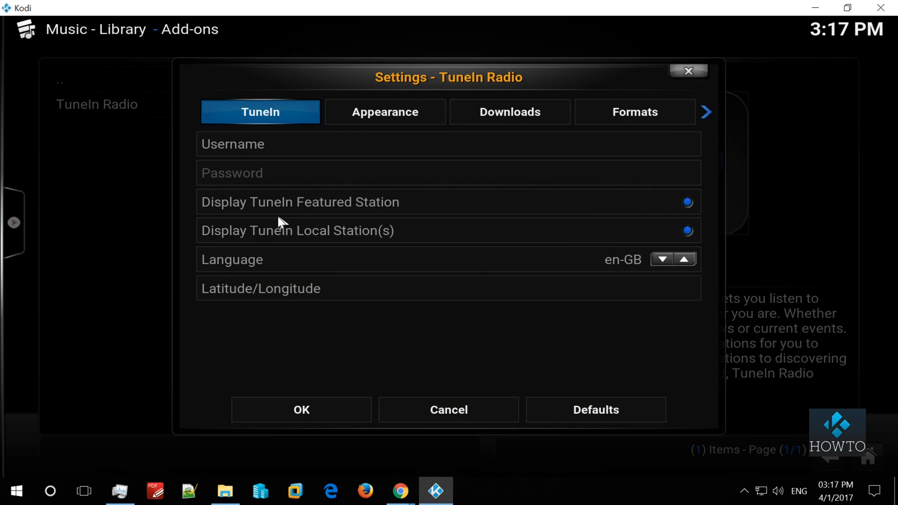
mouse_move(295, 174)
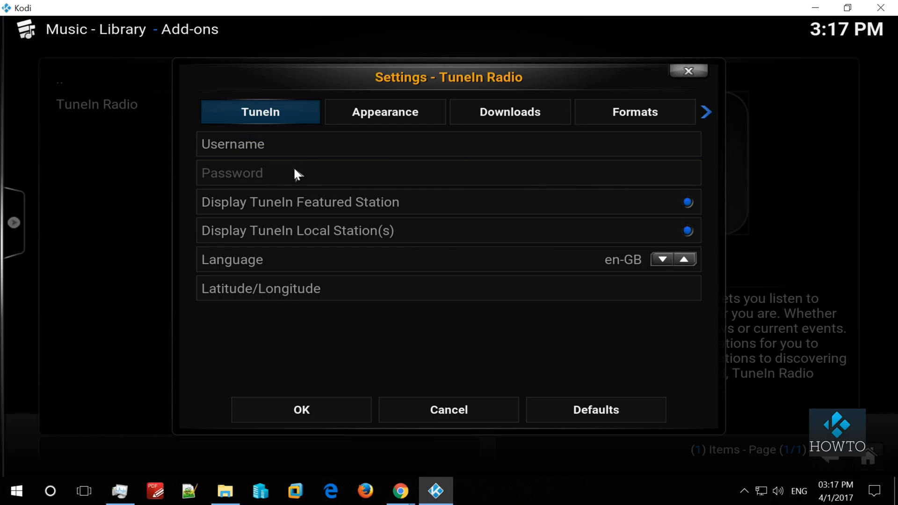